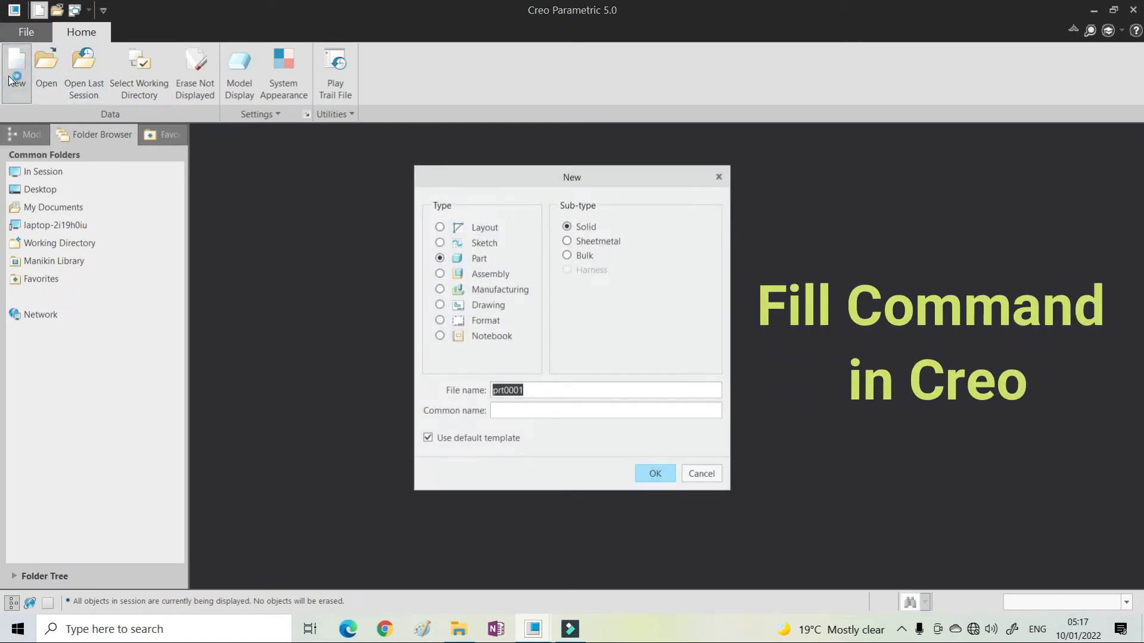
# - Create solid part 'fill' from the mmns_part_solid template instead of the default
pyautogui.write('fill')
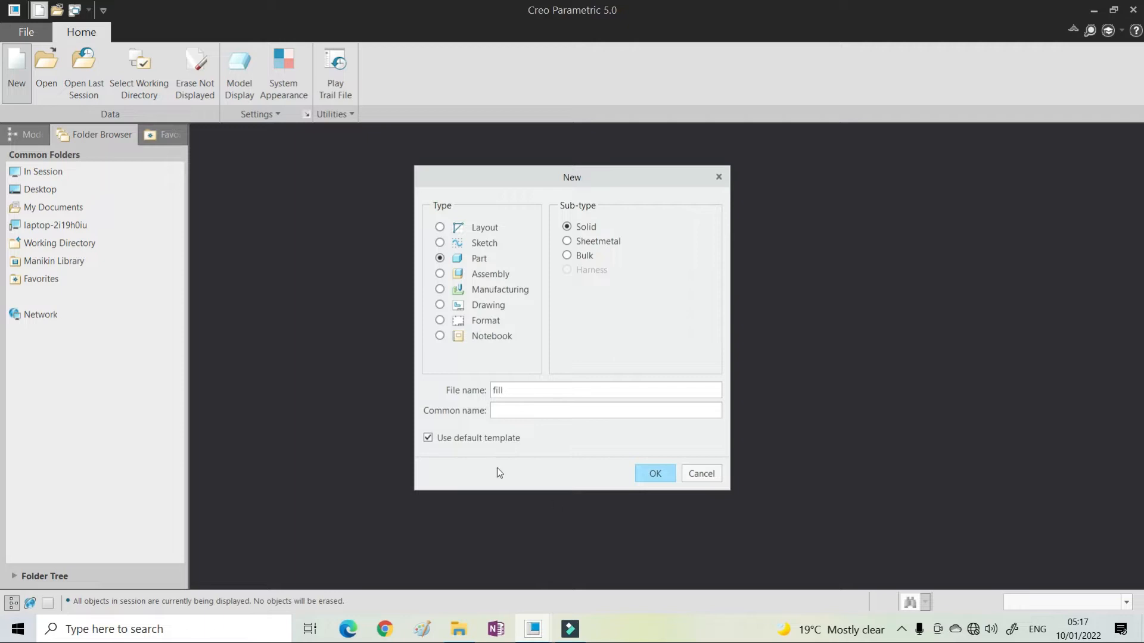
pyautogui.click(428, 438)
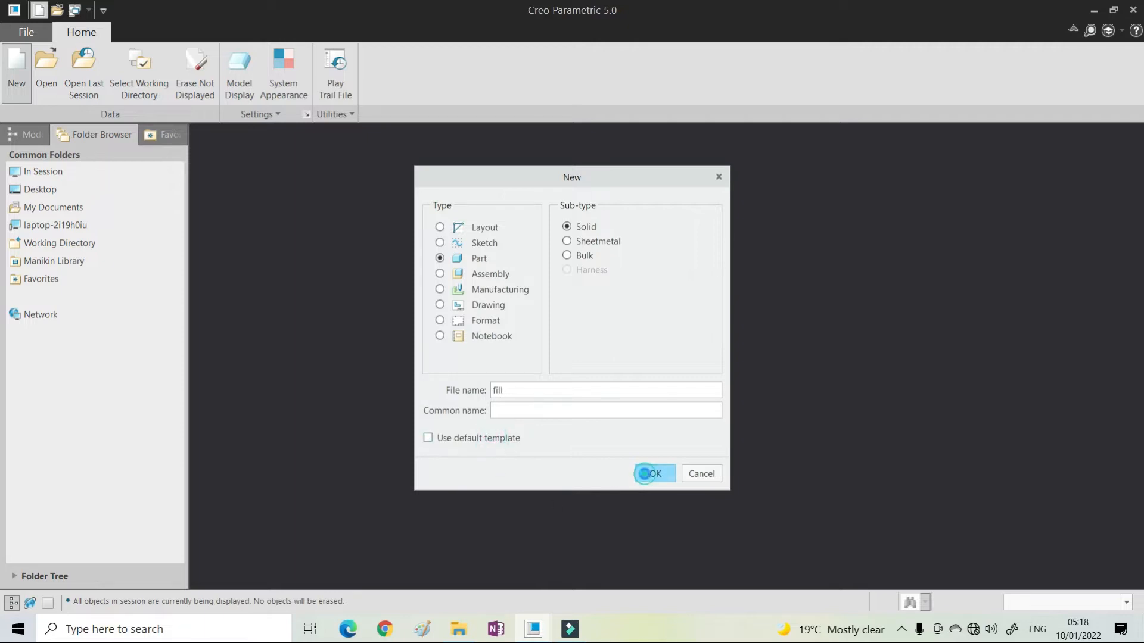
pyautogui.click(654, 473)
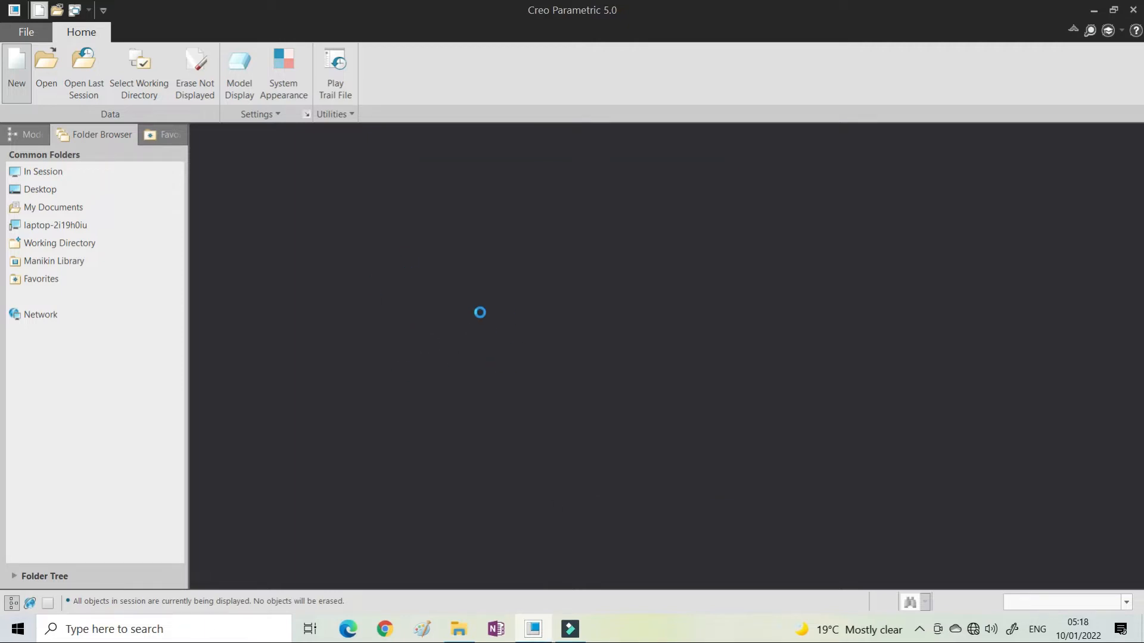
pyautogui.click(16, 65)
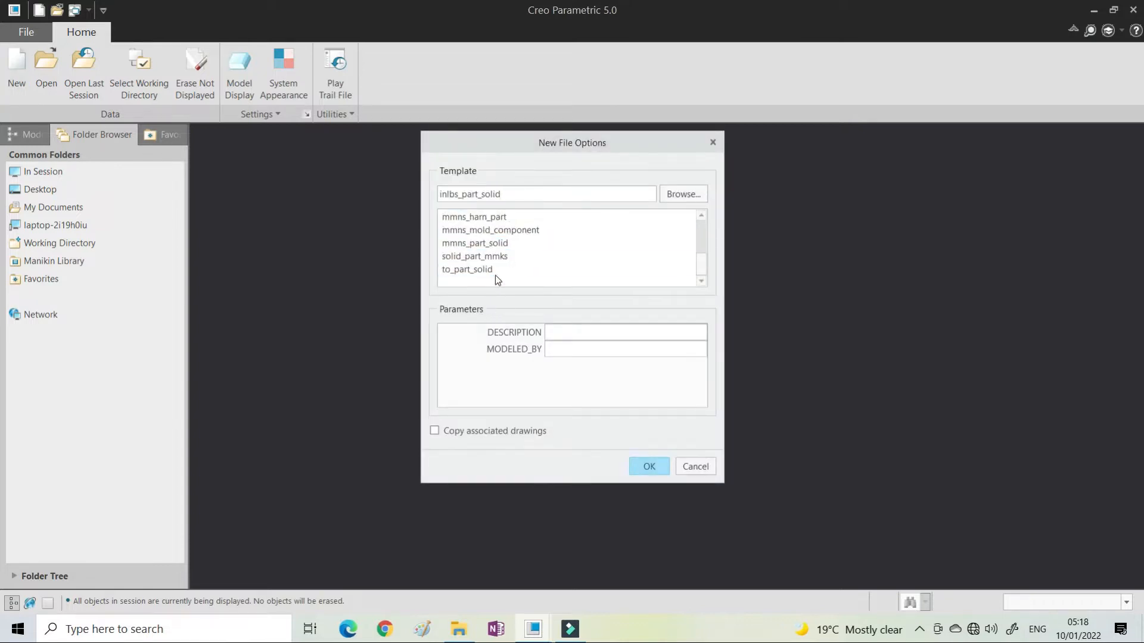
pyautogui.click(474, 256)
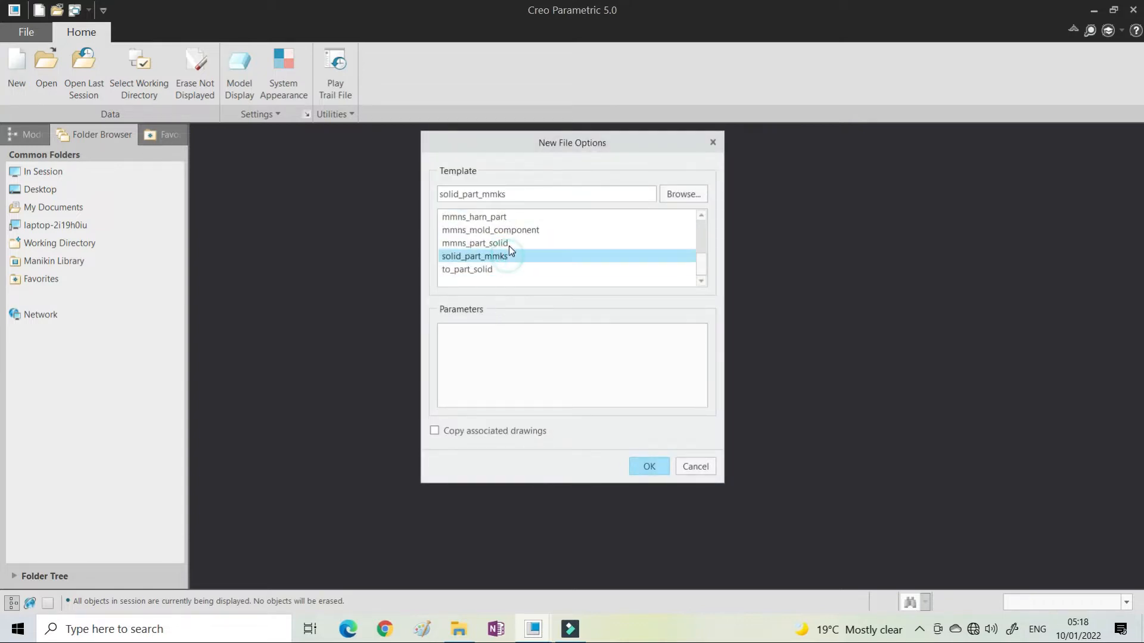
pyautogui.click(648, 467)
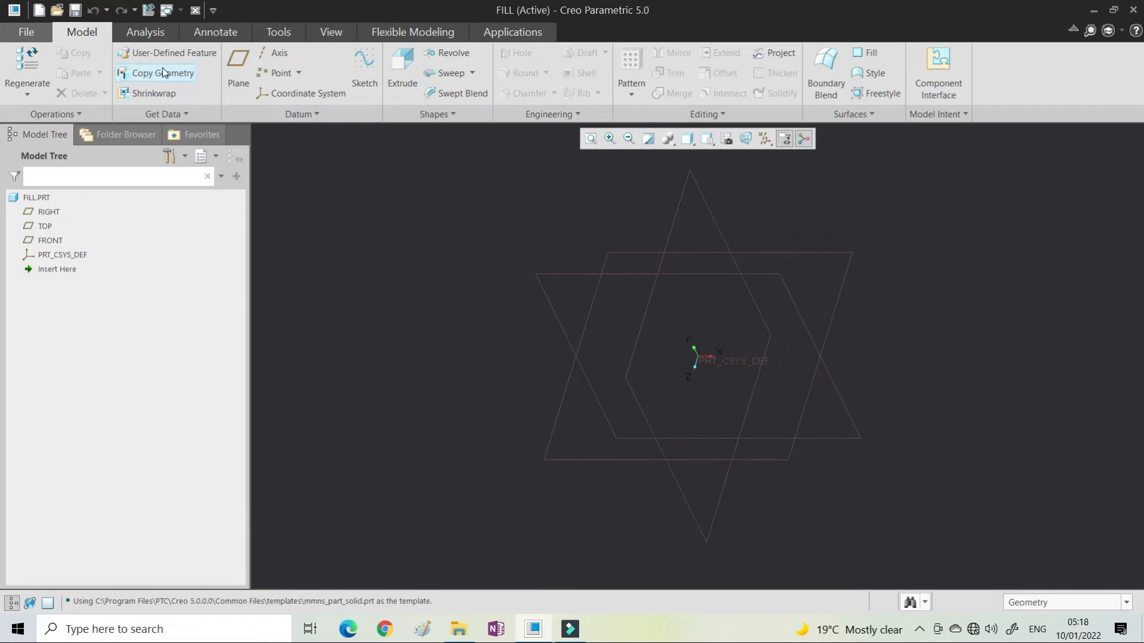
# - Turn on plane tag display so FRONT, TOP and RIGHT names show
pyautogui.click(330, 32)
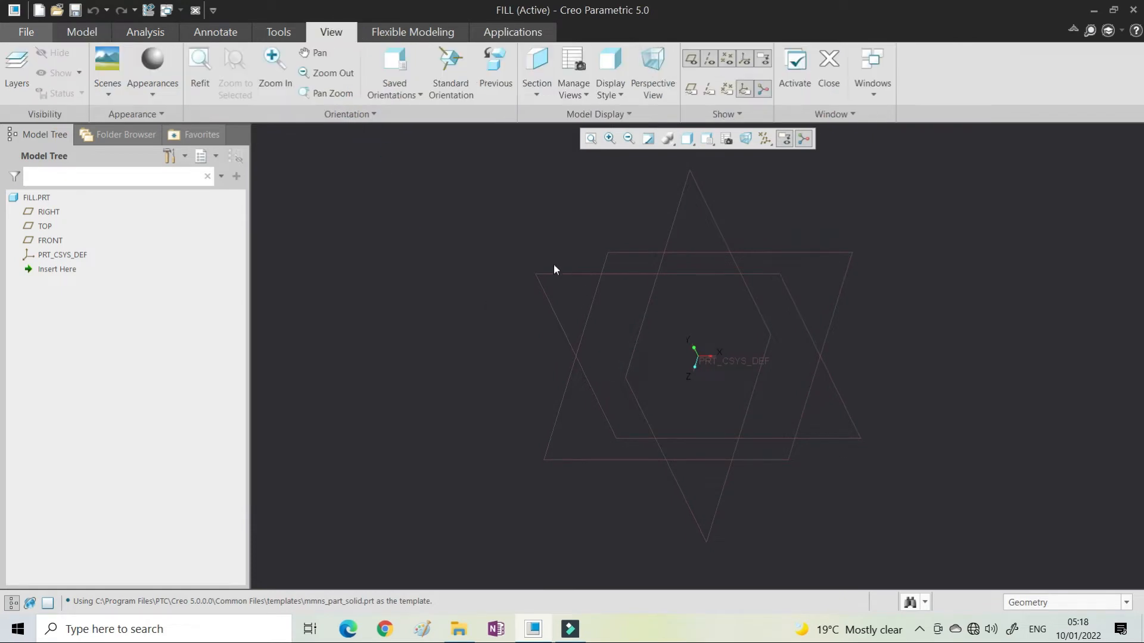
pyautogui.moveTo(314, 47)
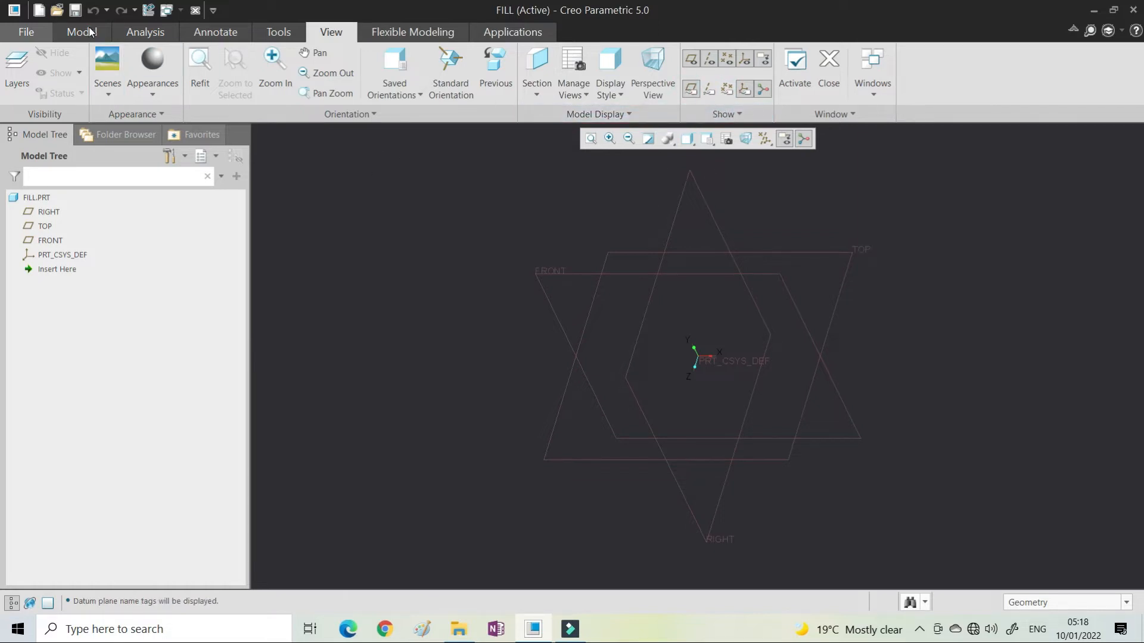
pyautogui.click(80, 32)
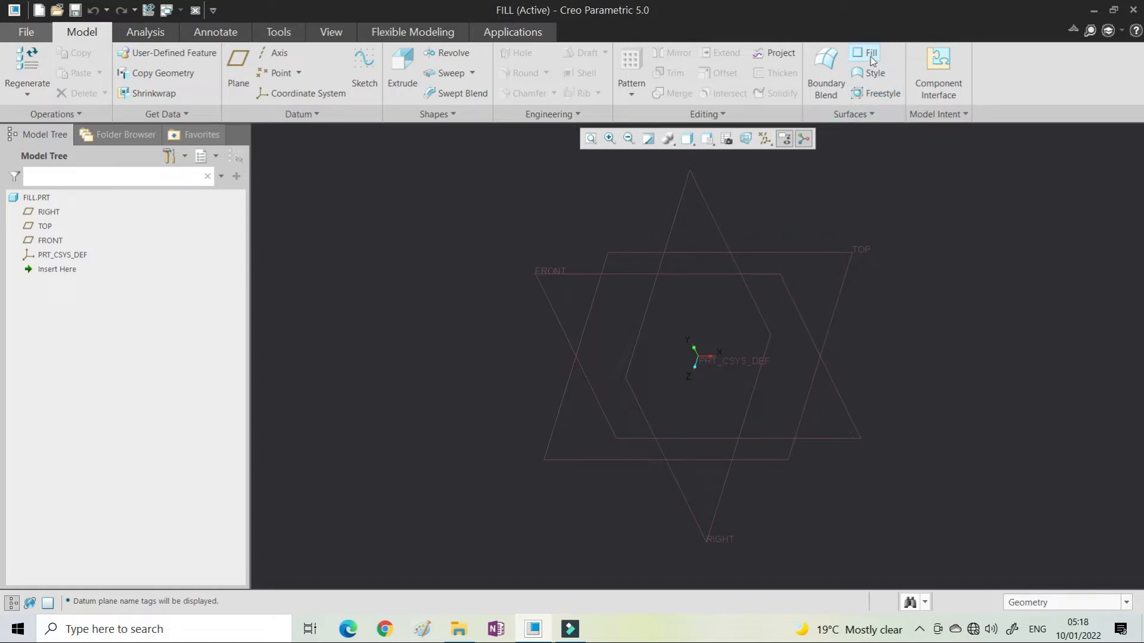
pyautogui.moveTo(868, 56)
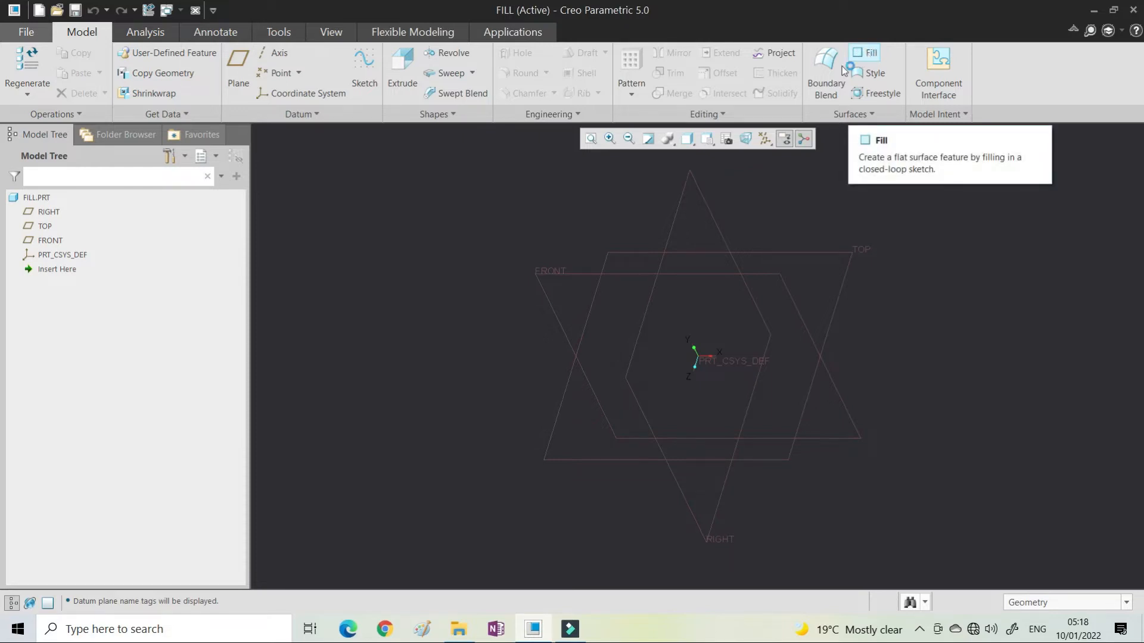
pyautogui.moveTo(496, 274)
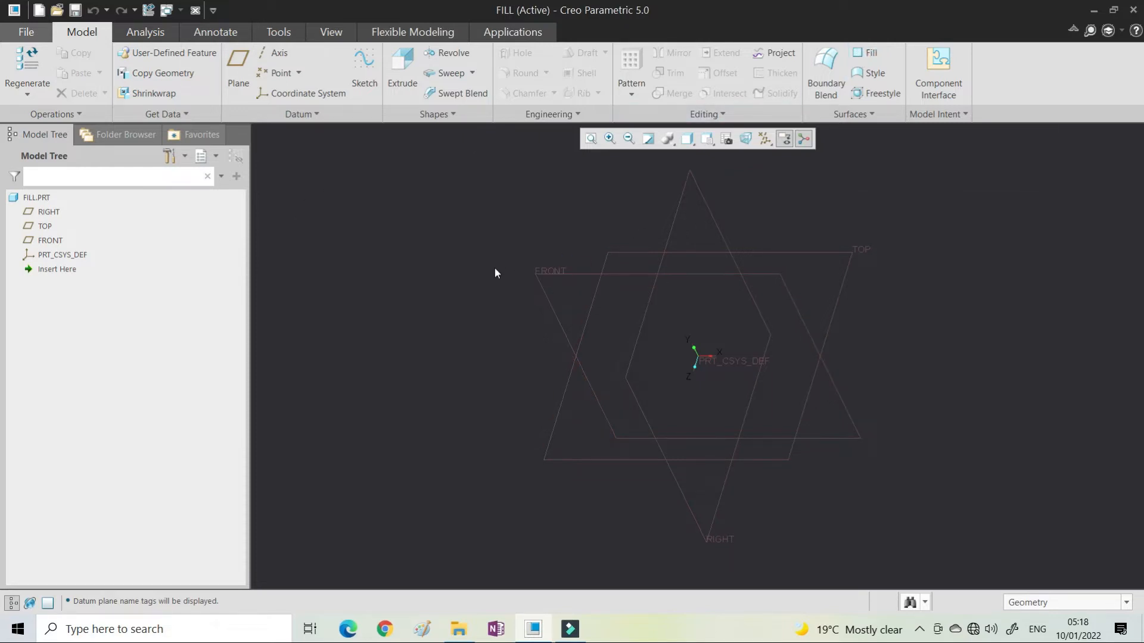
pyautogui.moveTo(832, 450)
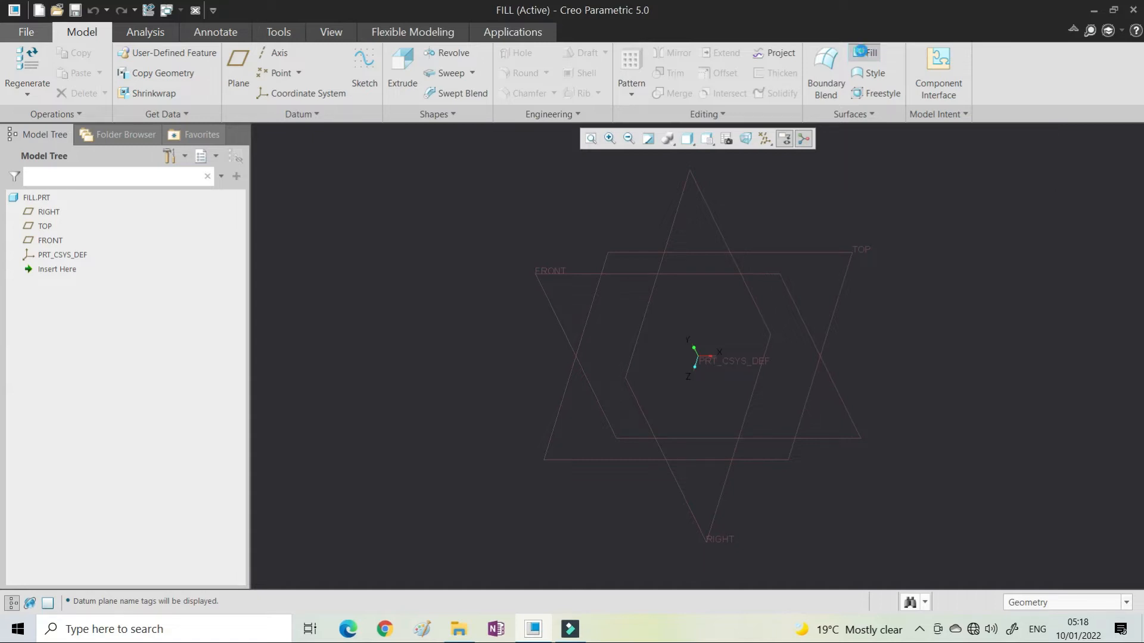
# - Start a Fill surface and sketch it on FRONT, referenced to RIGHT
pyautogui.click(865, 52)
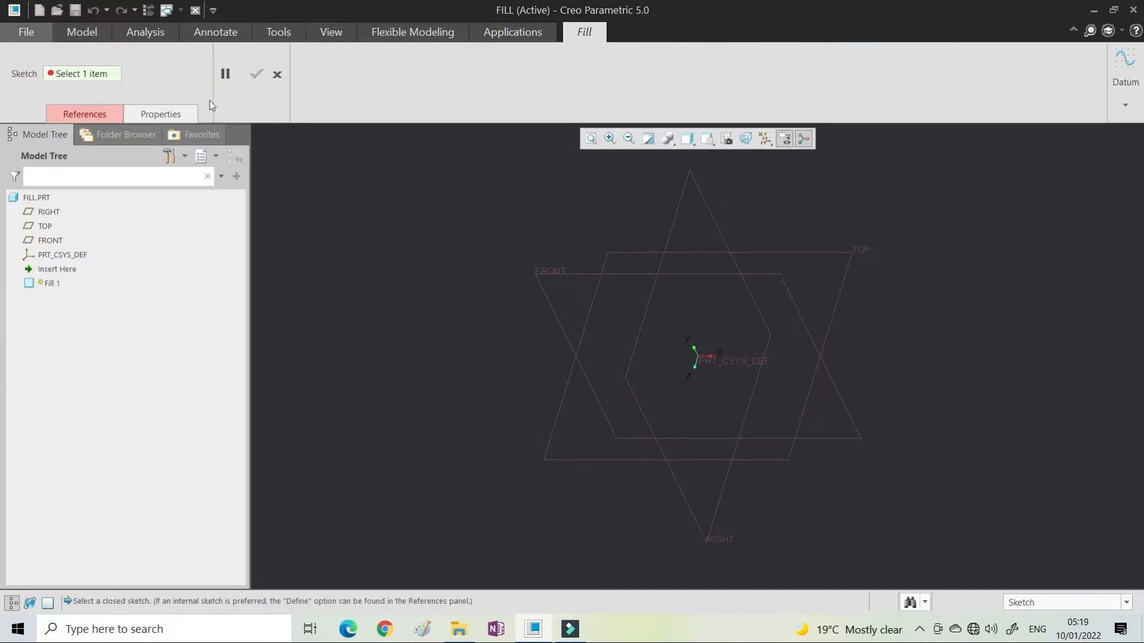
pyautogui.click(83, 113)
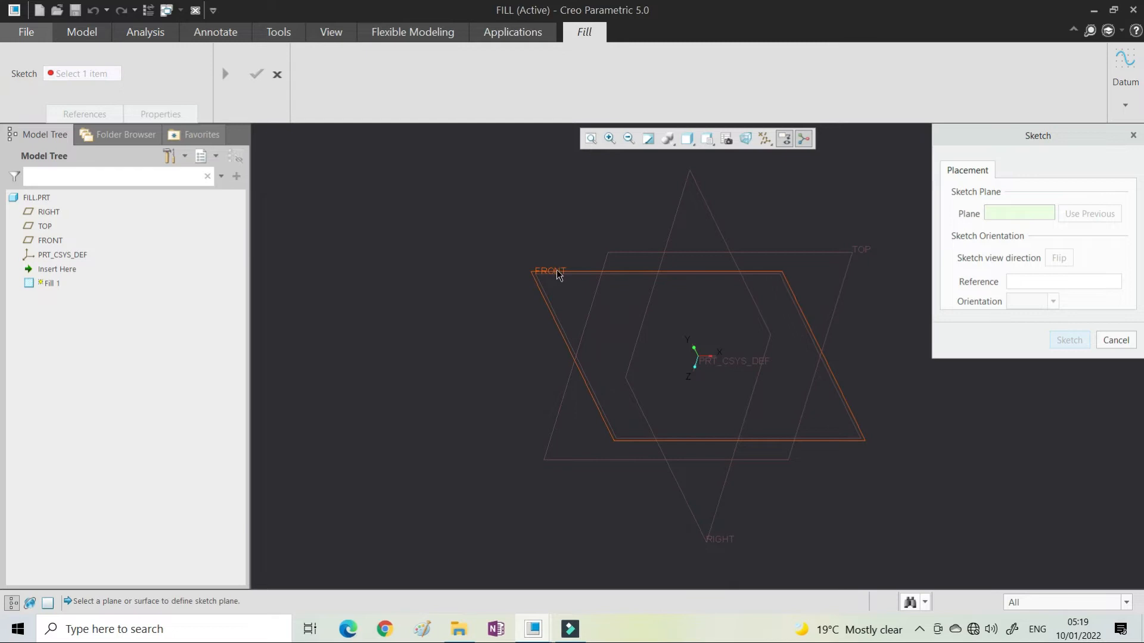
pyautogui.moveTo(542, 283)
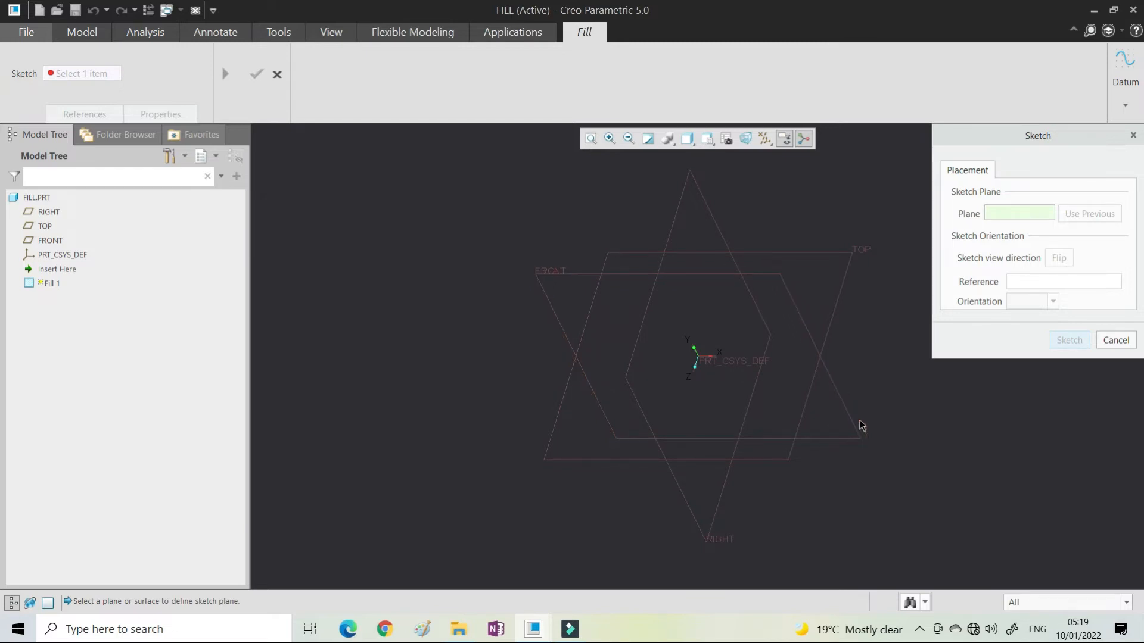
pyautogui.click(543, 275)
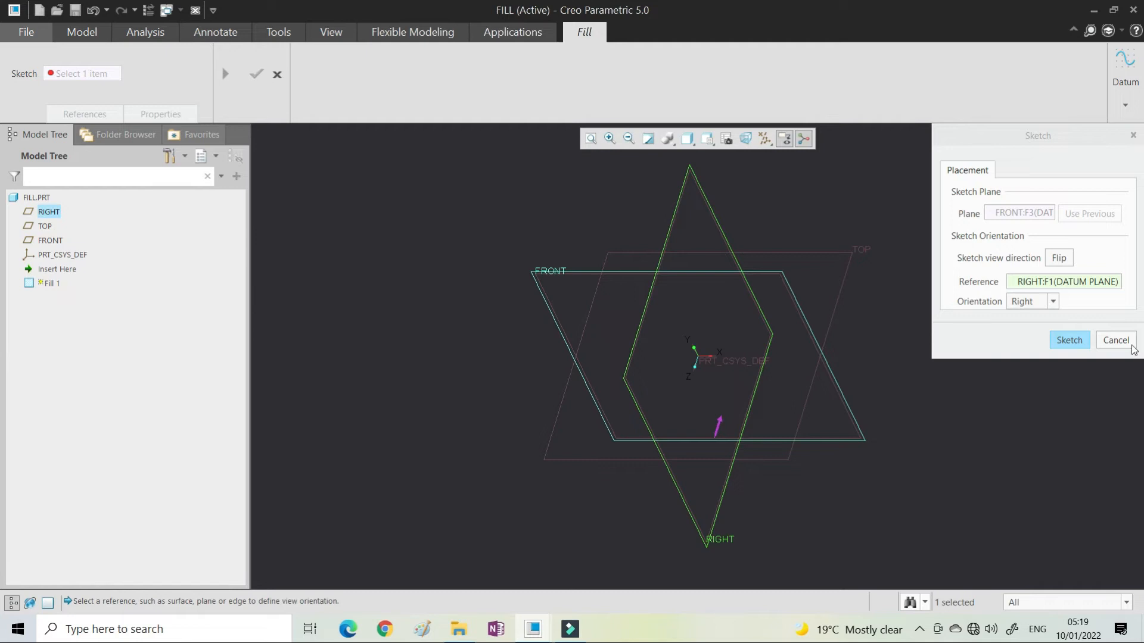
pyautogui.click(1115, 340)
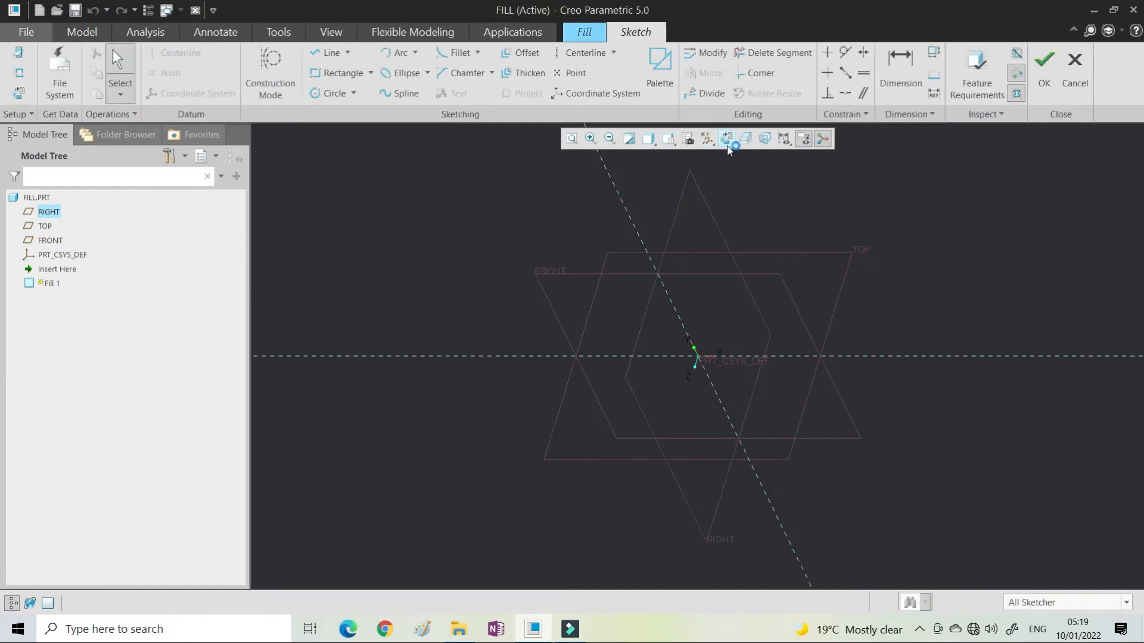
# - Sketch a slot 600 long with R100 ends as the fill boundary
pyautogui.click(726, 138)
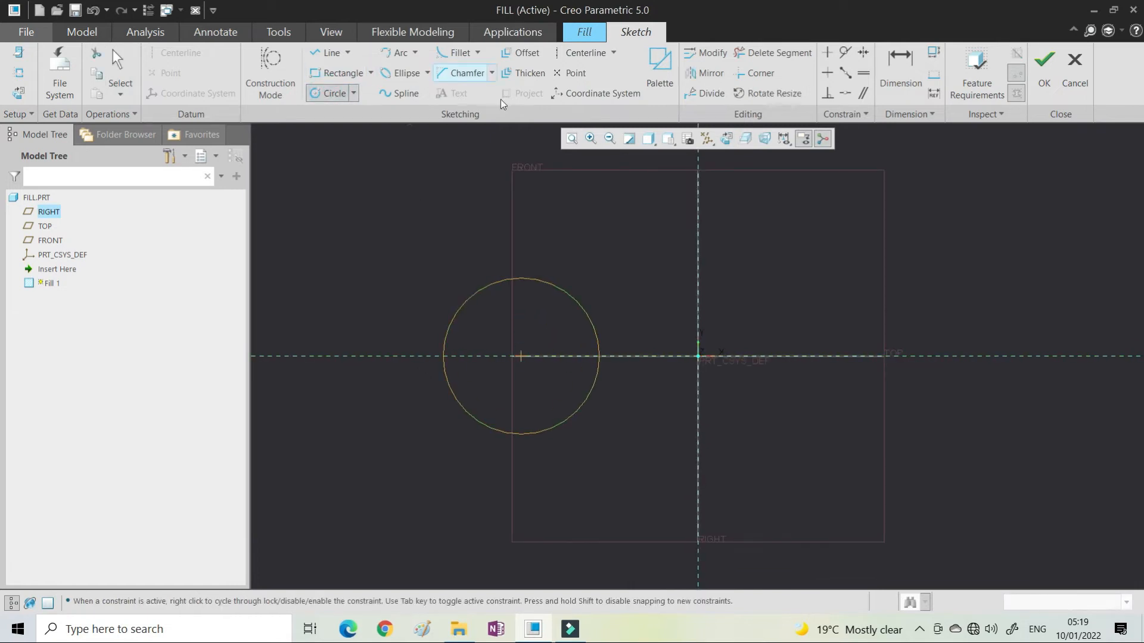
pyautogui.click(332, 53)
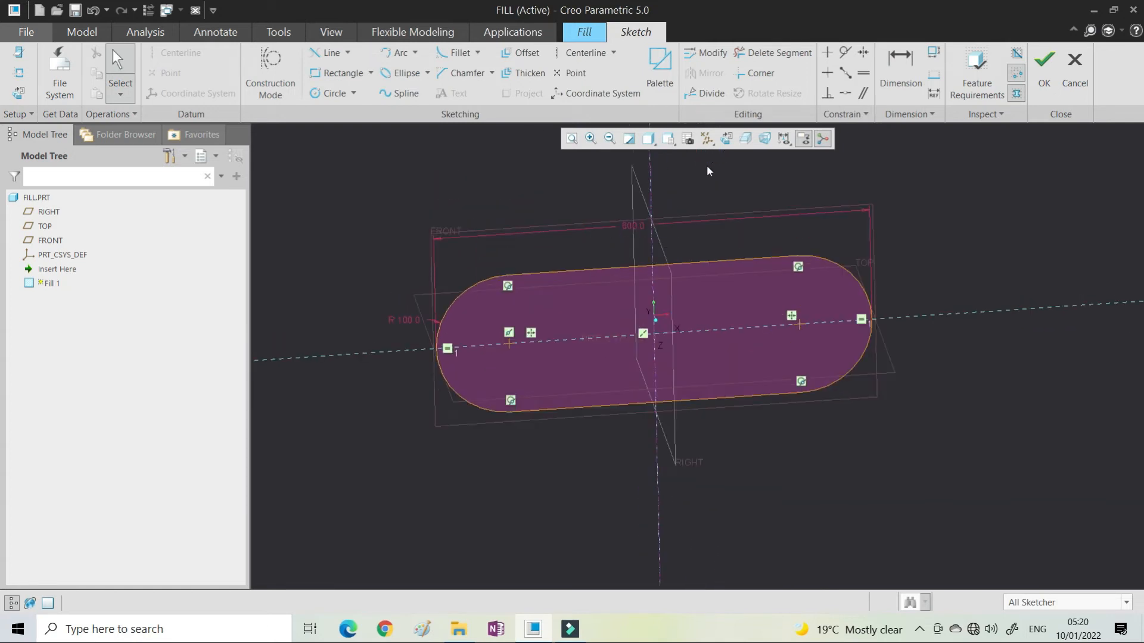
pyautogui.click(1044, 60)
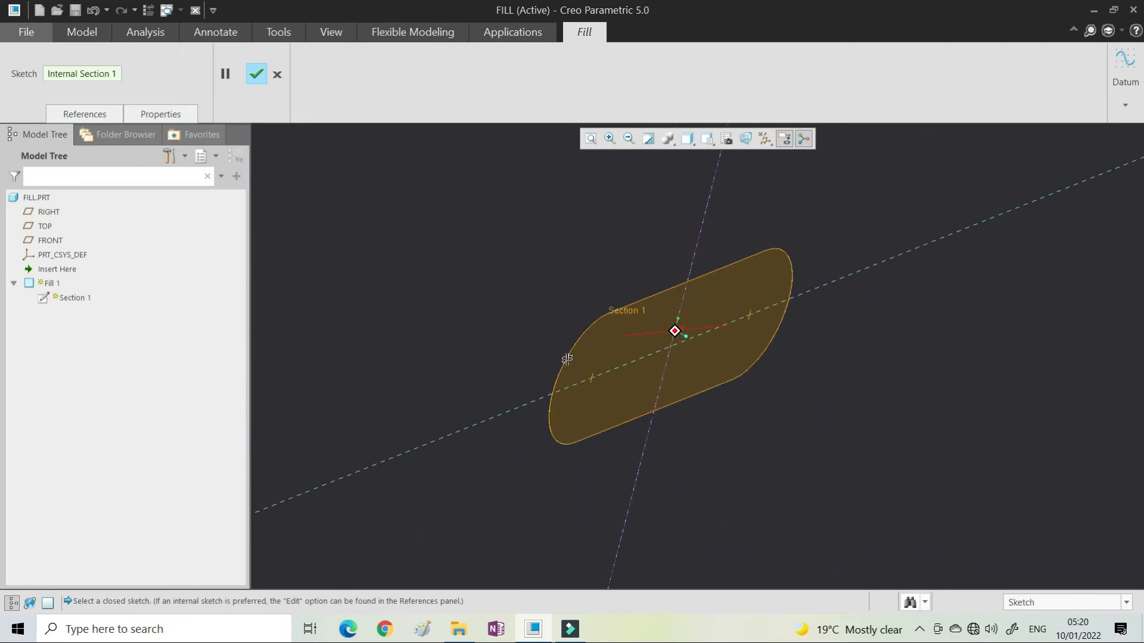
# - Finish Fill 1 and rotate the view to inspect the flat surface
pyautogui.click(256, 73)
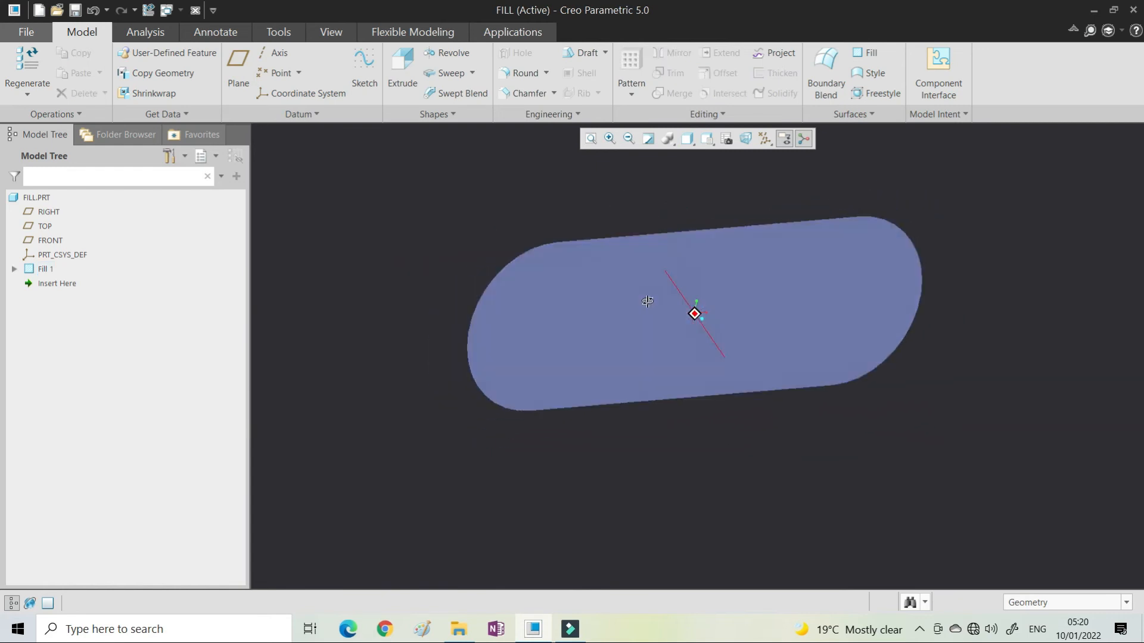
pyautogui.moveTo(693, 314); pyautogui.dragTo(720, 319)
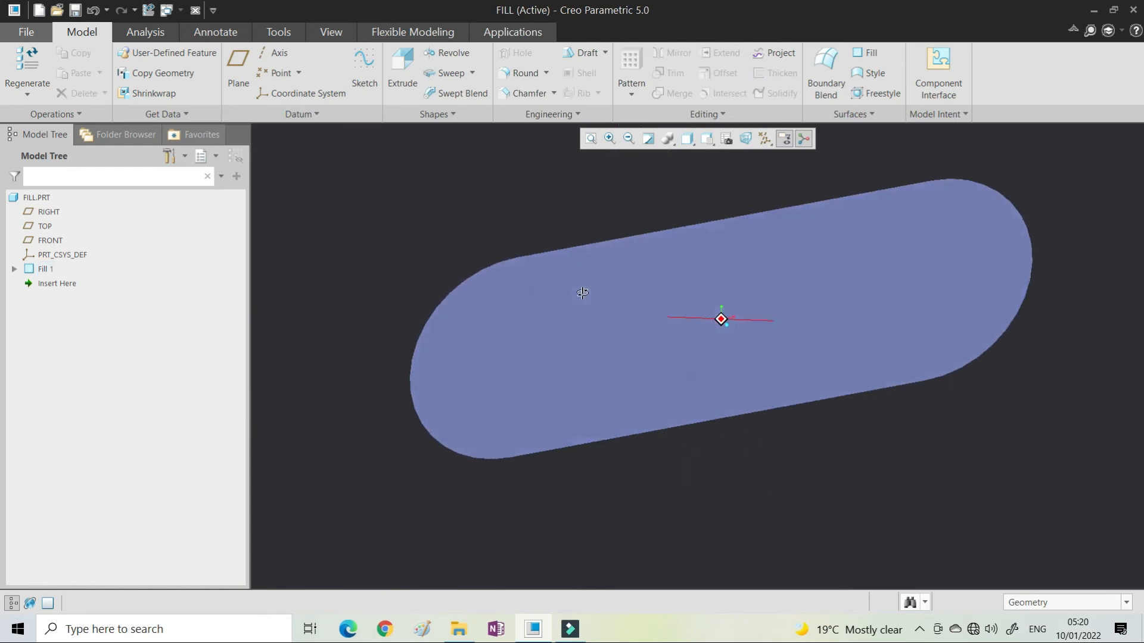